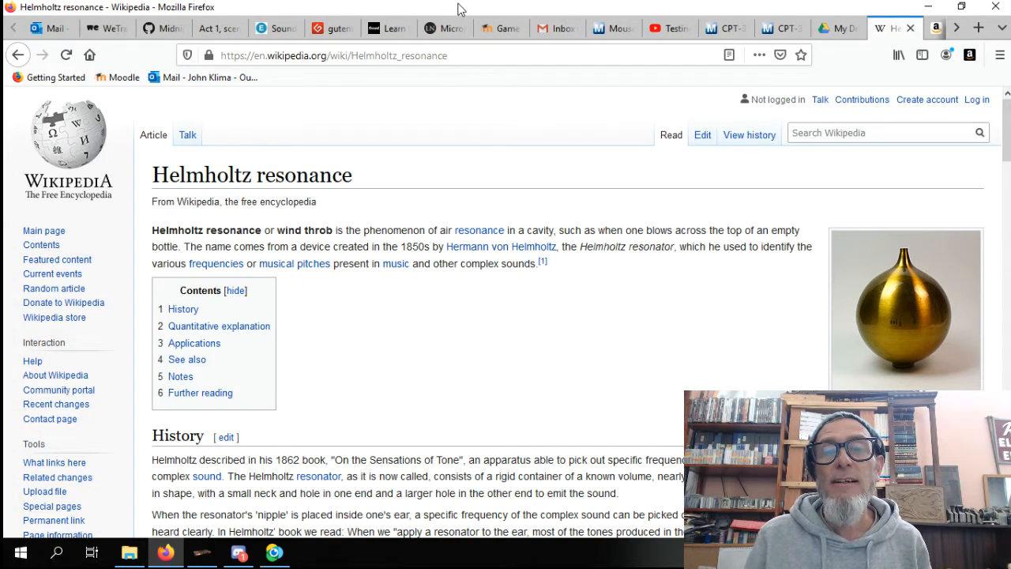
{"action": "mouse_move", "coordinate": [553, 195]}
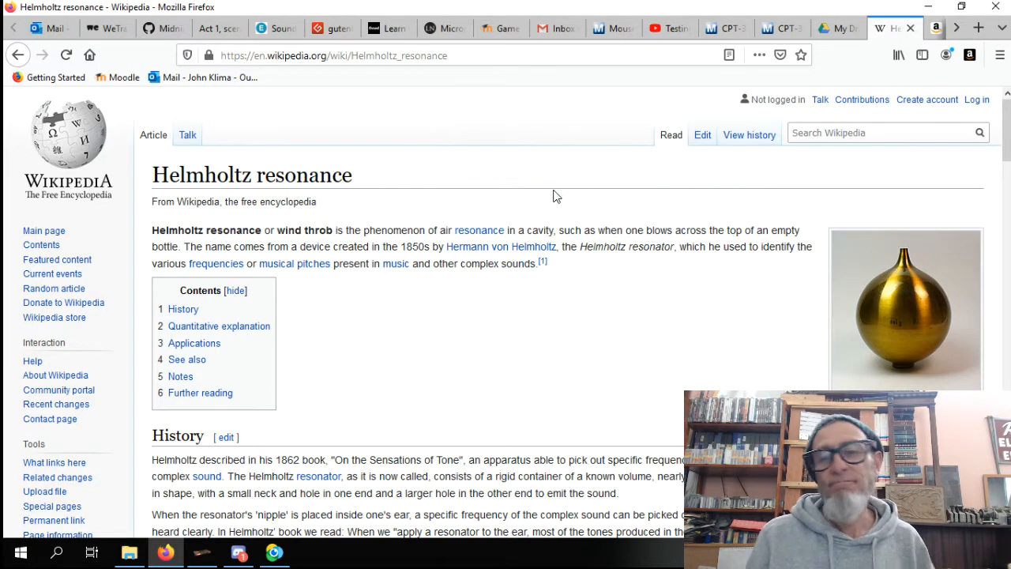
{"action": "mouse_move", "coordinate": [614, 290]}
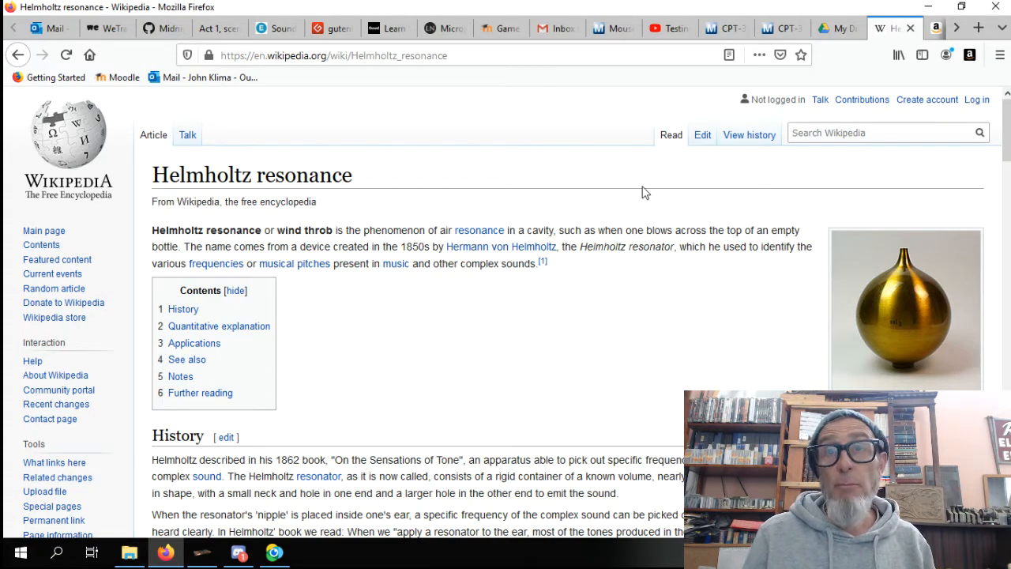
- Scroll down to the History section showing the 1870 Helmholtz resonators photo
{"action": "scroll", "scroll_direction": "down", "scroll_amount": 3}
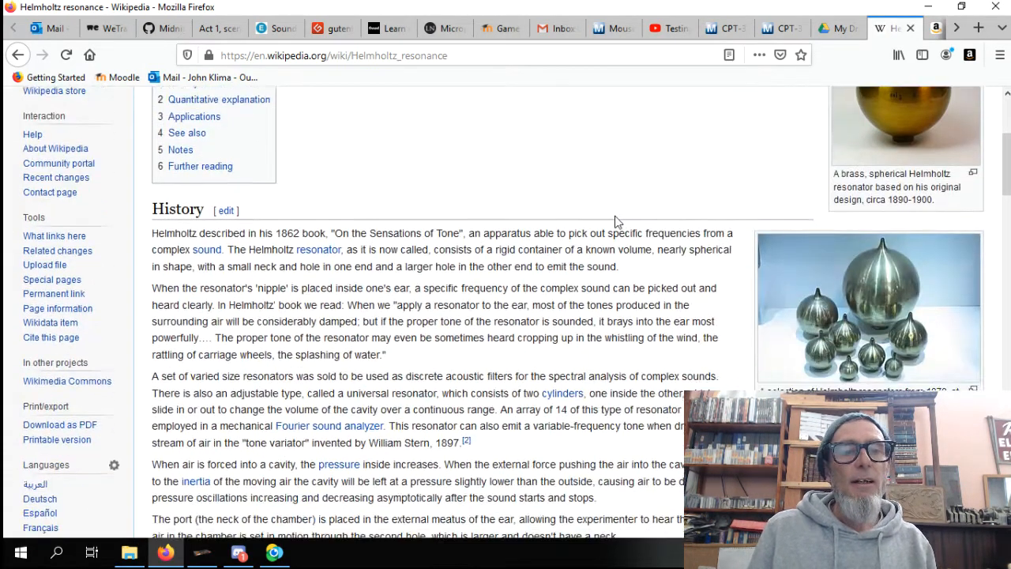
{"action": "scroll", "scroll_direction": "down", "scroll_amount": 3}
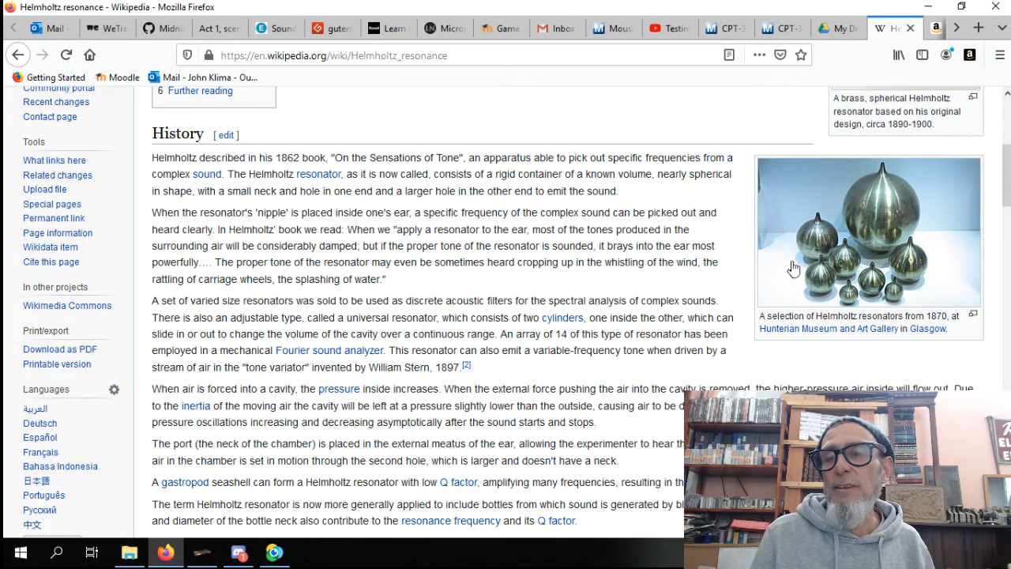
{"action": "mouse_move", "coordinate": [806, 221]}
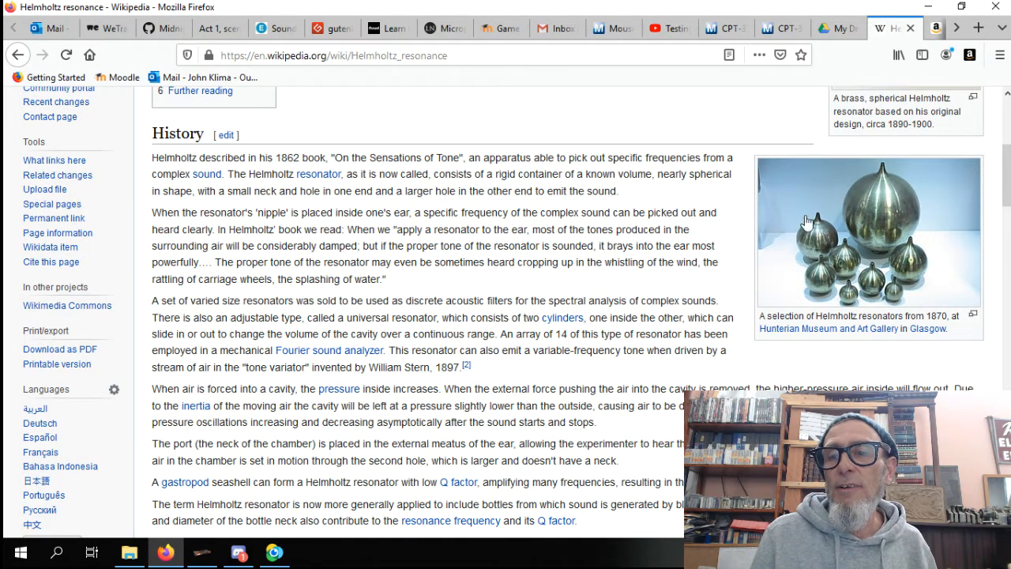
{"action": "mouse_move", "coordinate": [861, 272]}
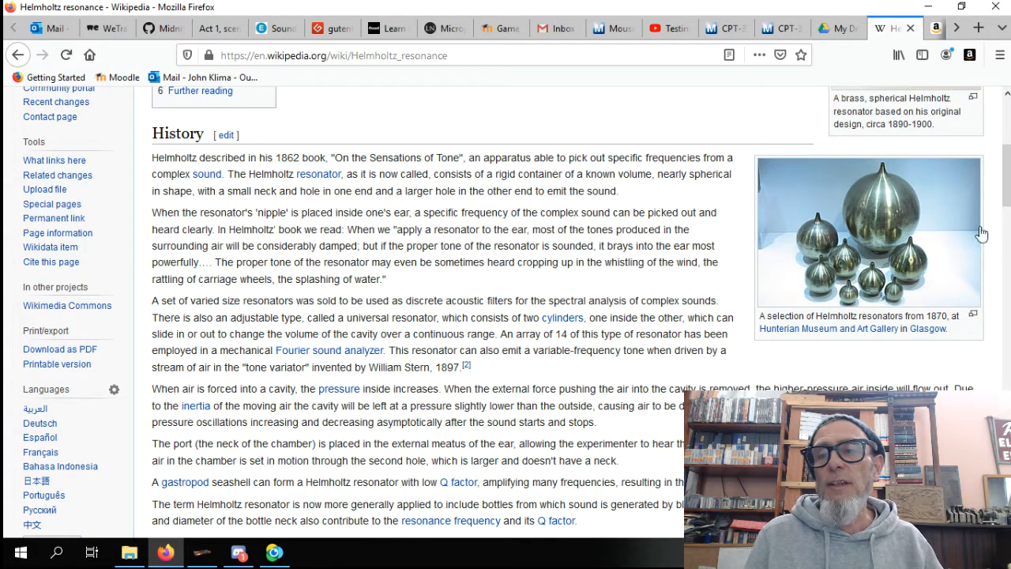
- Enlarge the 1870 brass resonators thumbnail in the media viewer with its caption
{"action": "left_click", "coordinate": [868, 231]}
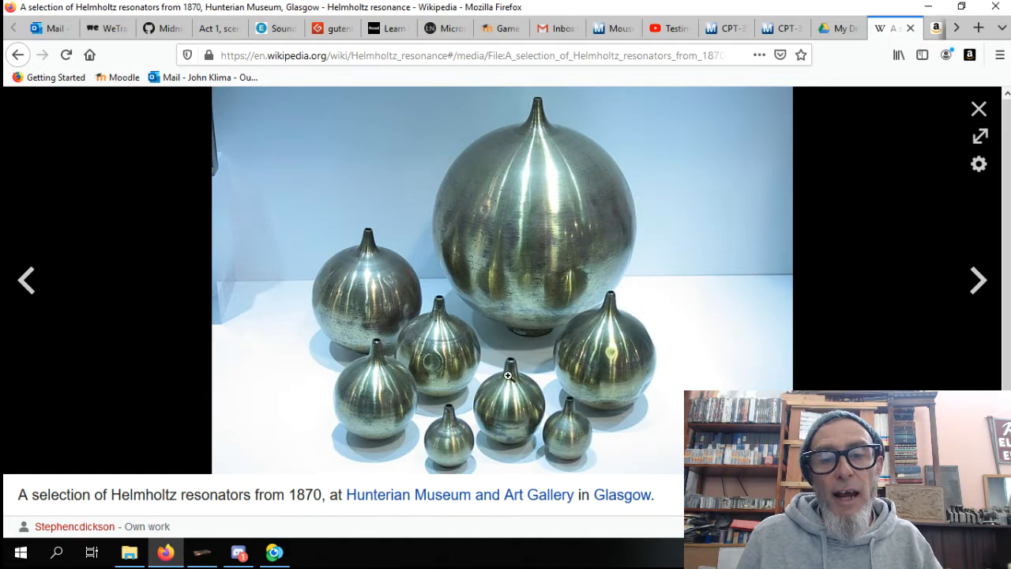
{"action": "mouse_move", "coordinate": [708, 133]}
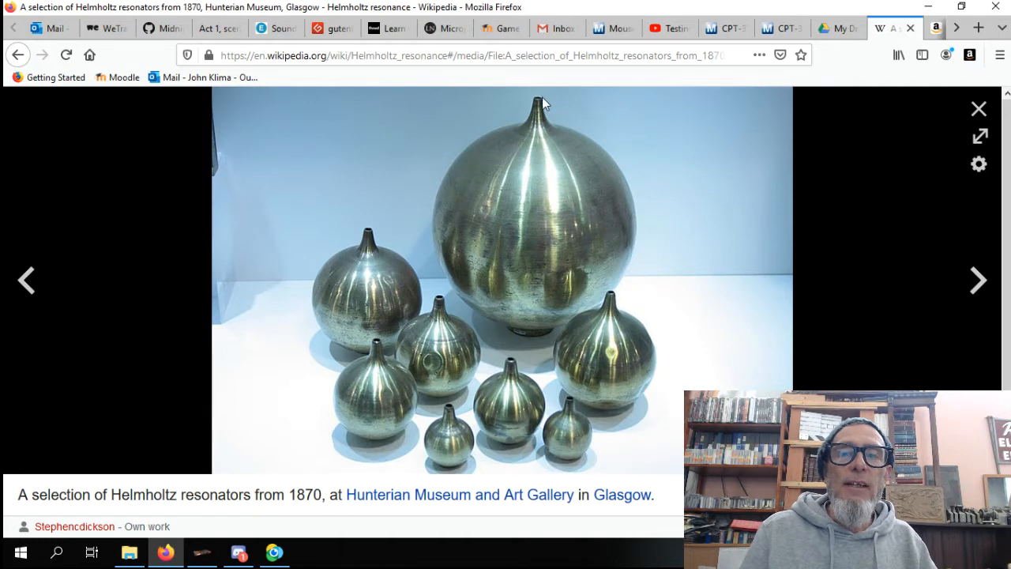
{"action": "mouse_move", "coordinate": [493, 196]}
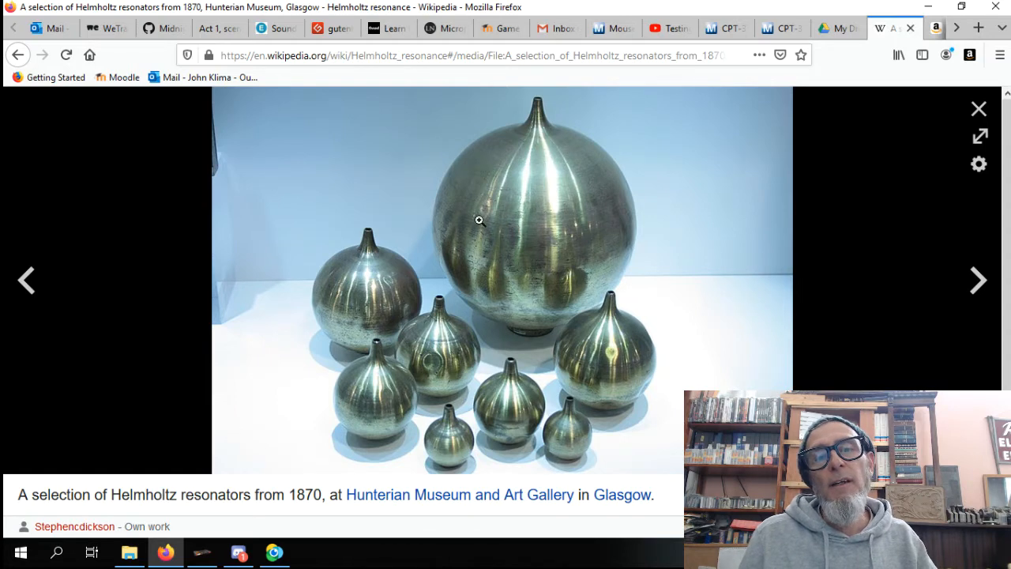
{"action": "mouse_move", "coordinate": [512, 214]}
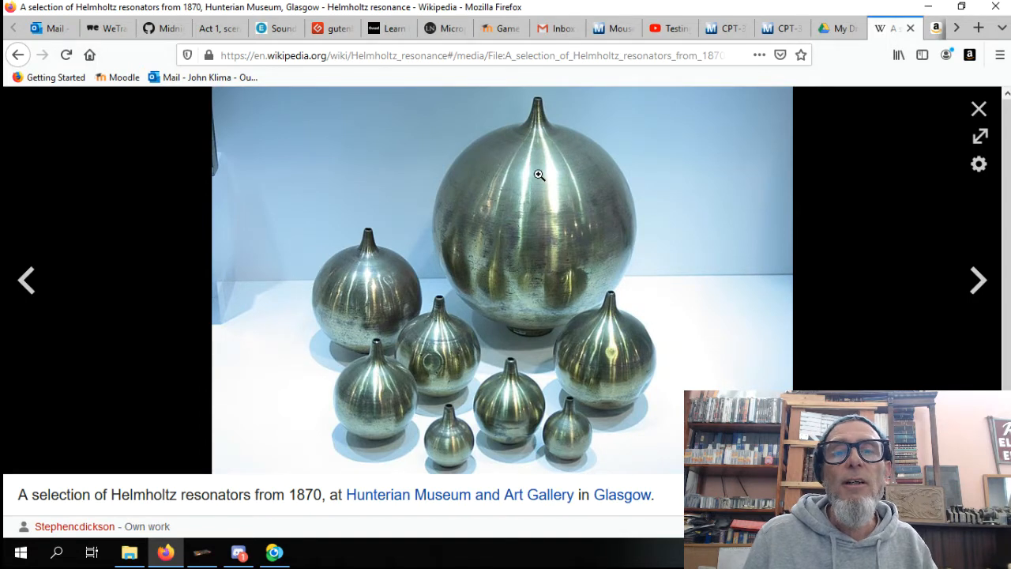
{"action": "mouse_move", "coordinate": [620, 227]}
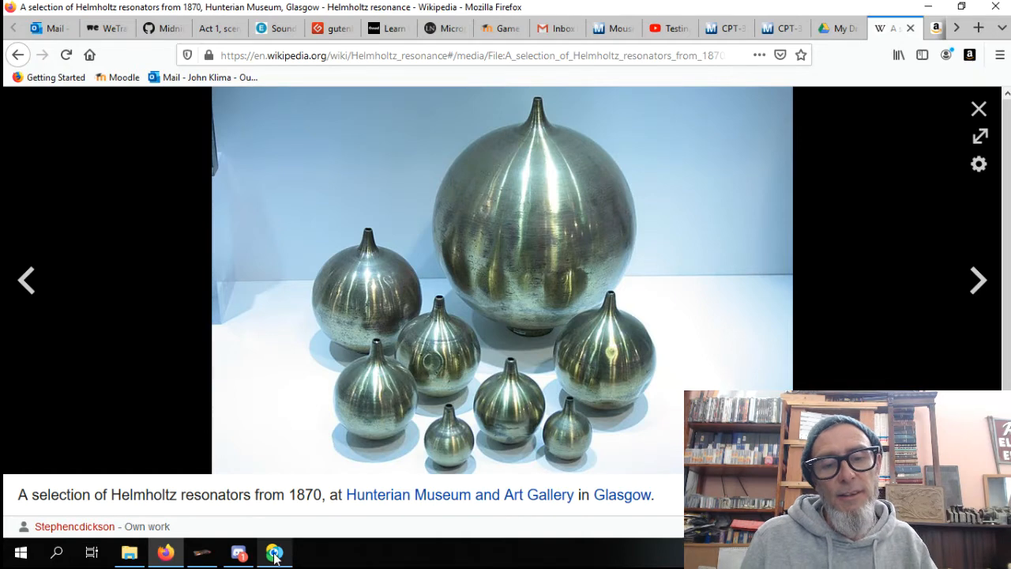
{"action": "left_click", "coordinate": [274, 552]}
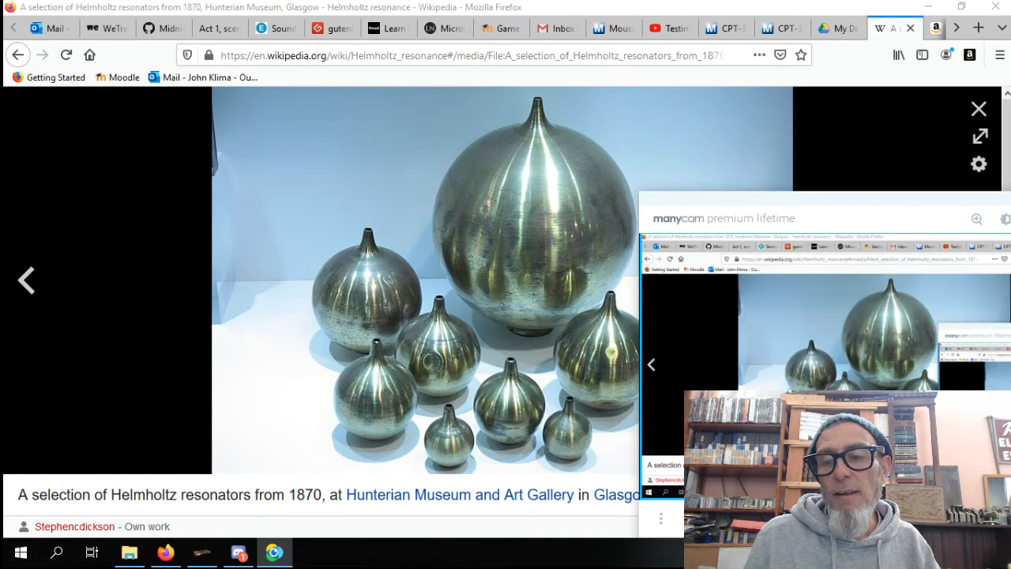